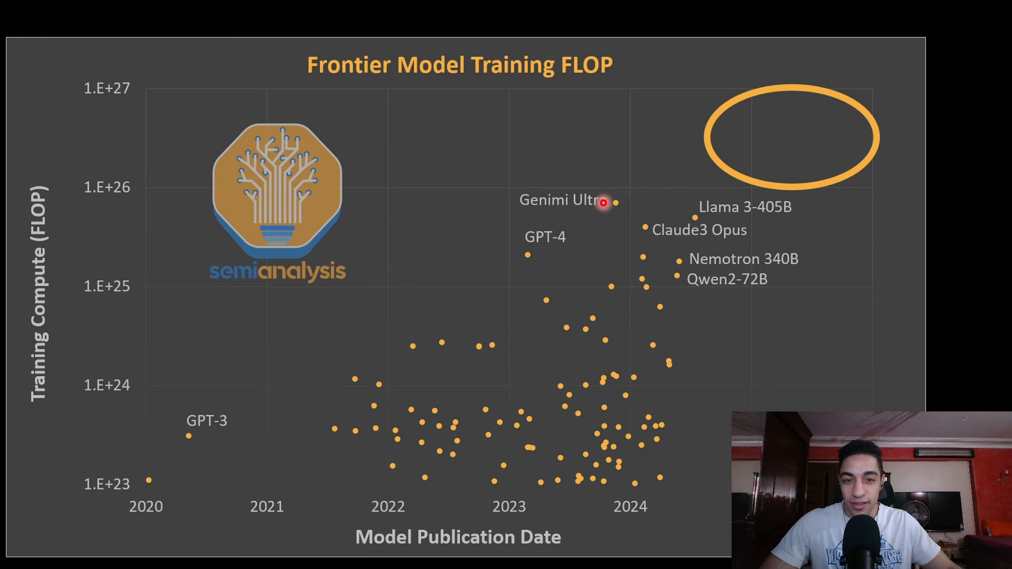
mouse_move(712, 260)
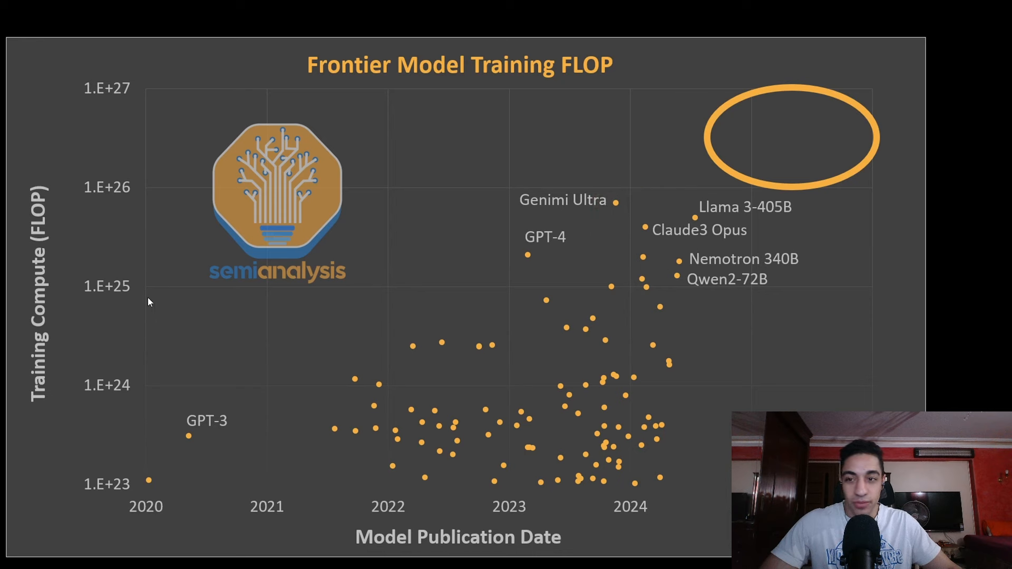
mouse_move(119, 327)
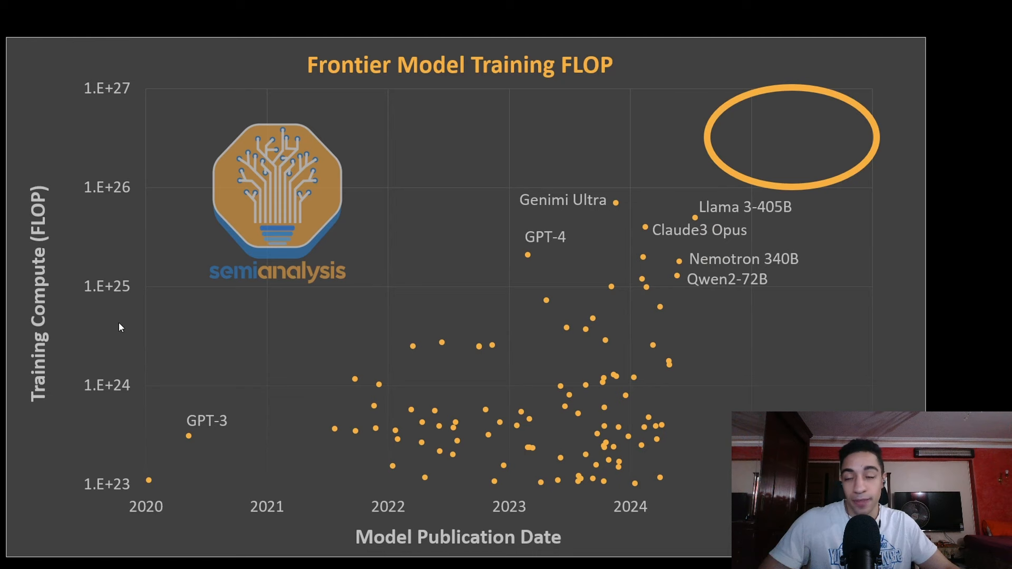
mouse_move(100, 190)
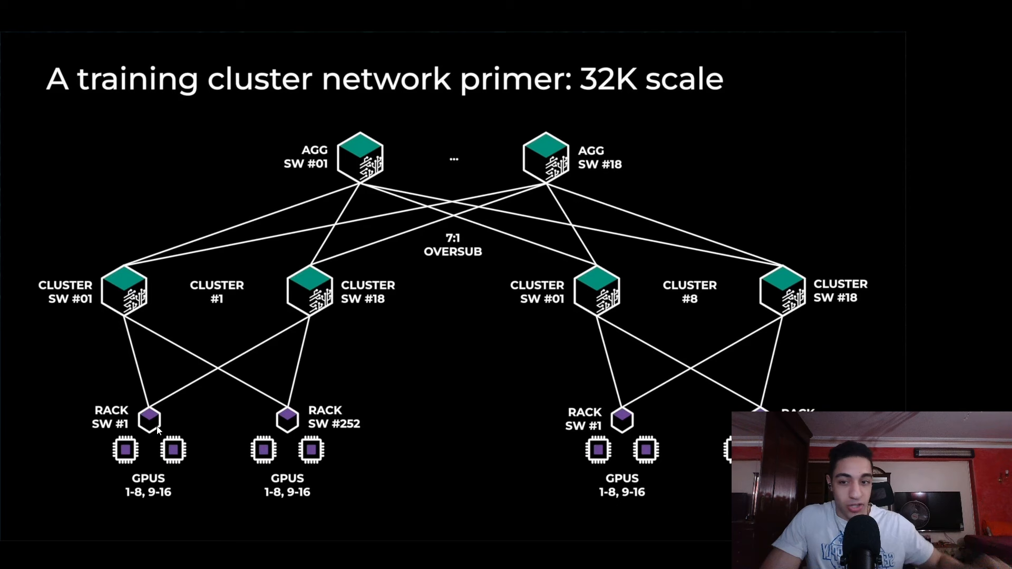
mouse_move(165, 428)
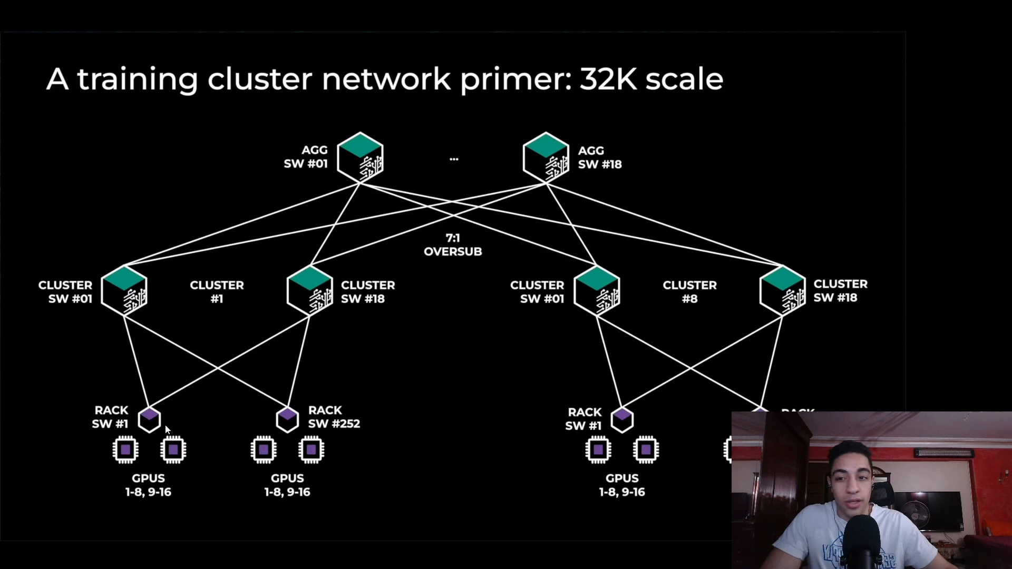
mouse_move(142, 443)
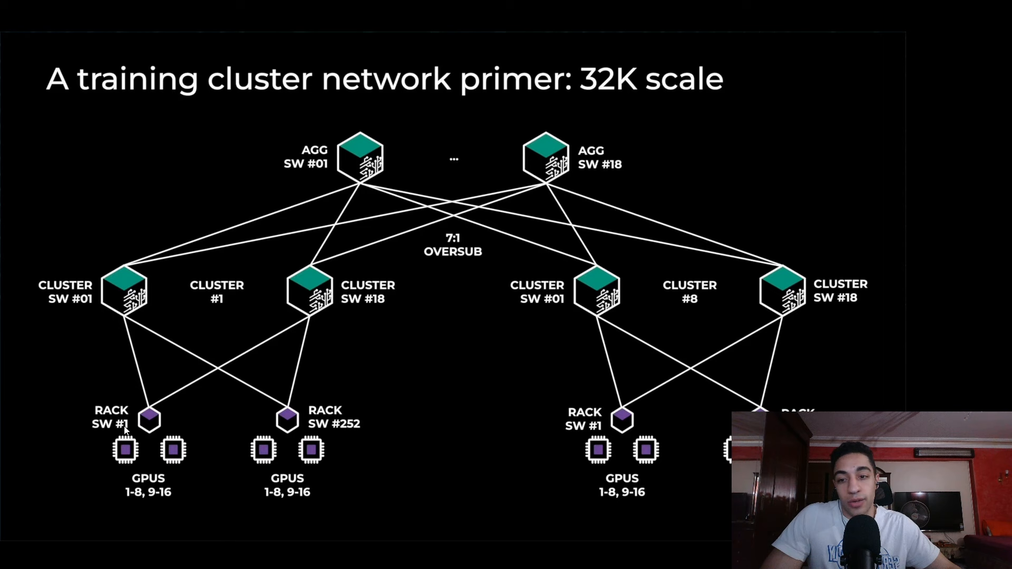
mouse_move(580, 423)
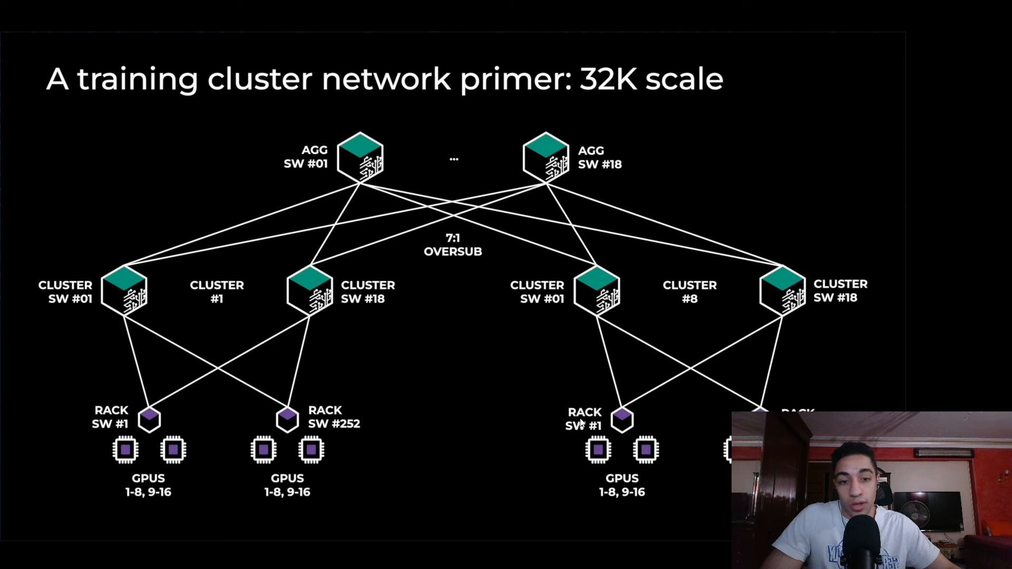
mouse_move(461, 242)
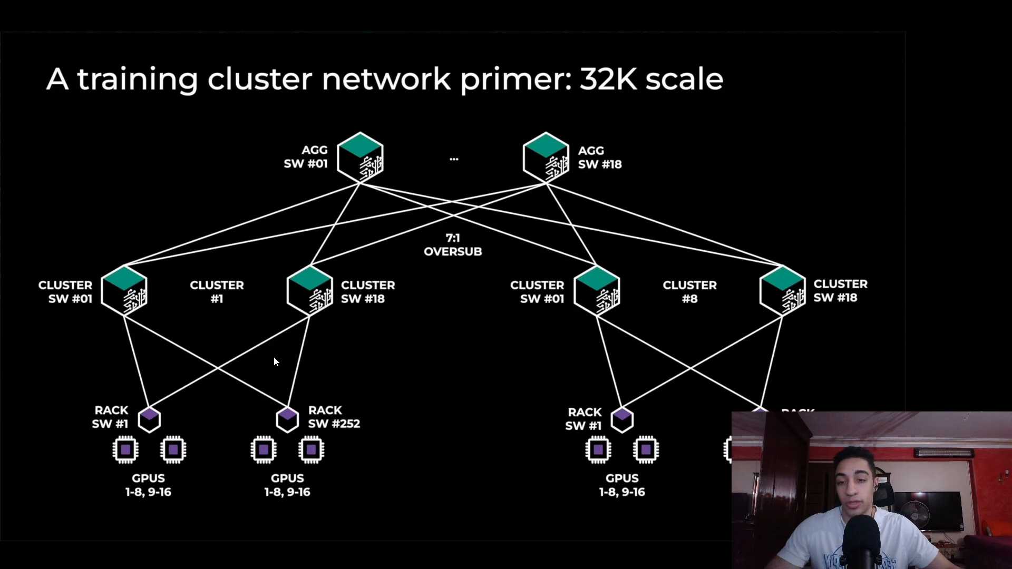
mouse_move(348, 273)
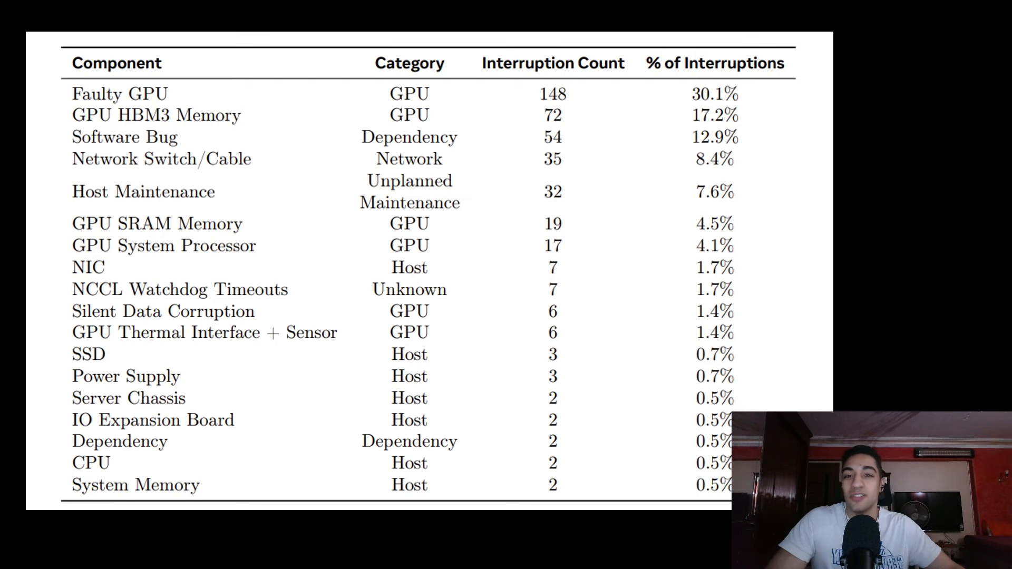
mouse_move(111, 107)
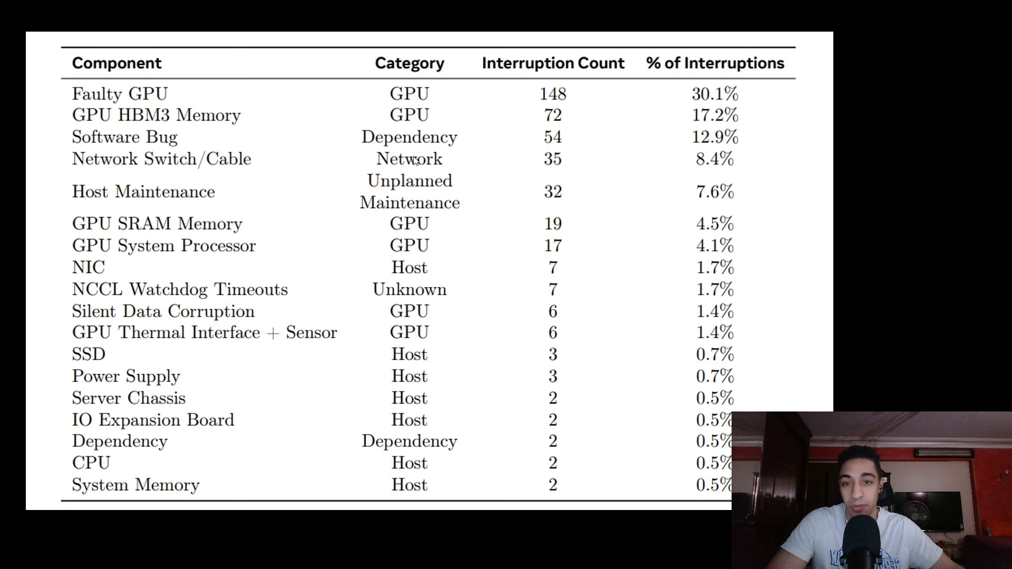
mouse_move(148, 180)
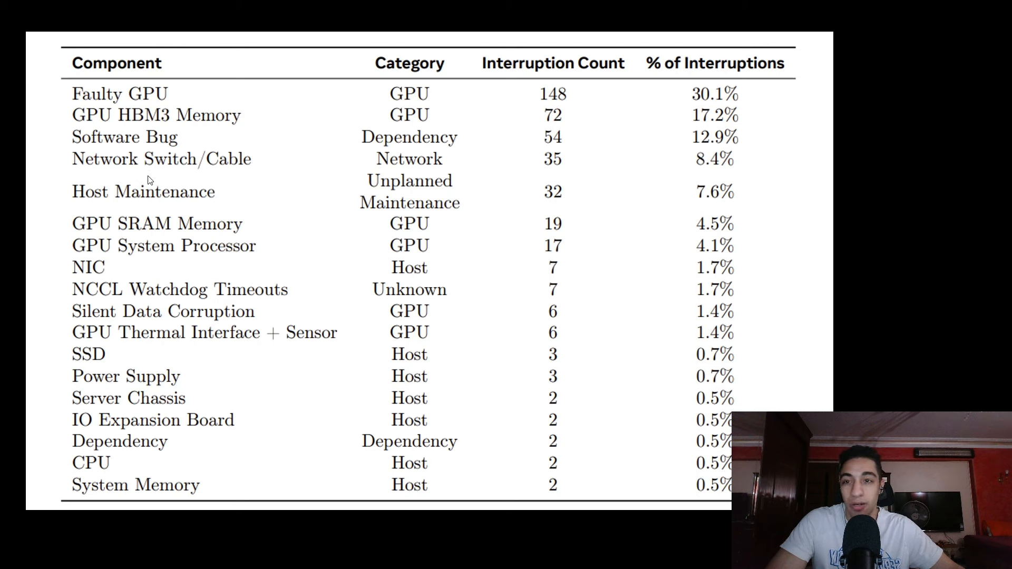
mouse_move(276, 177)
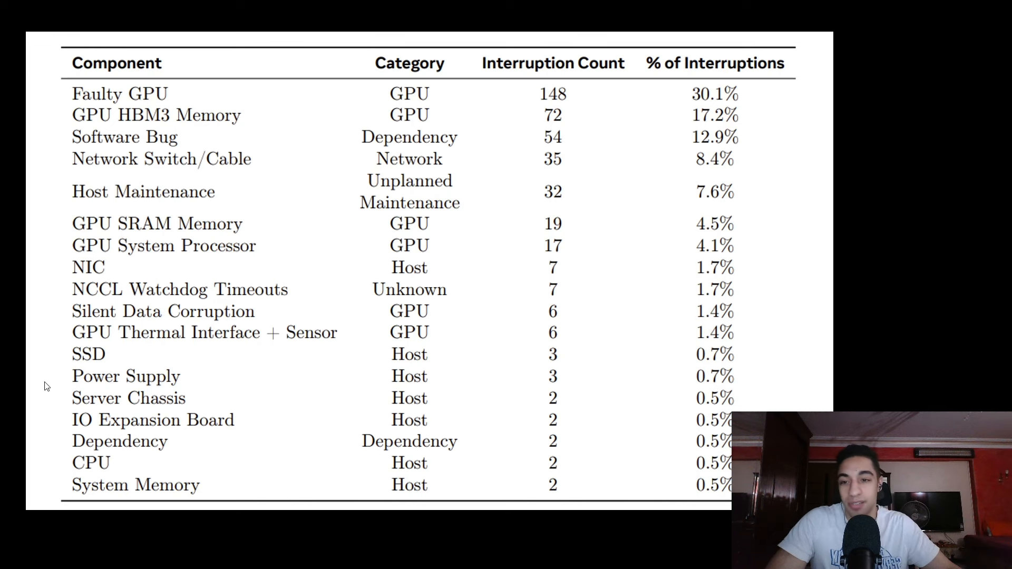
mouse_move(90, 420)
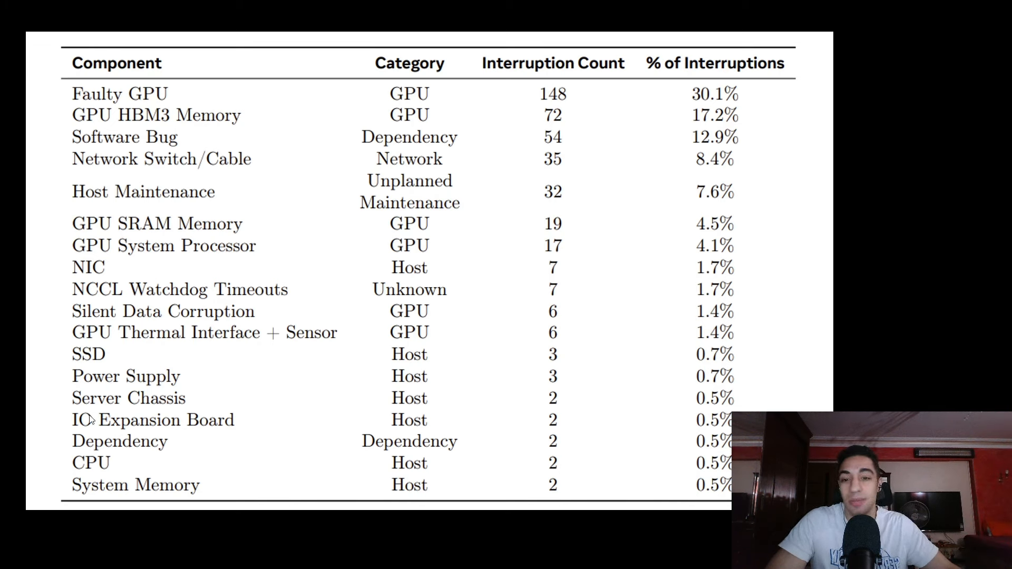
mouse_move(158, 384)
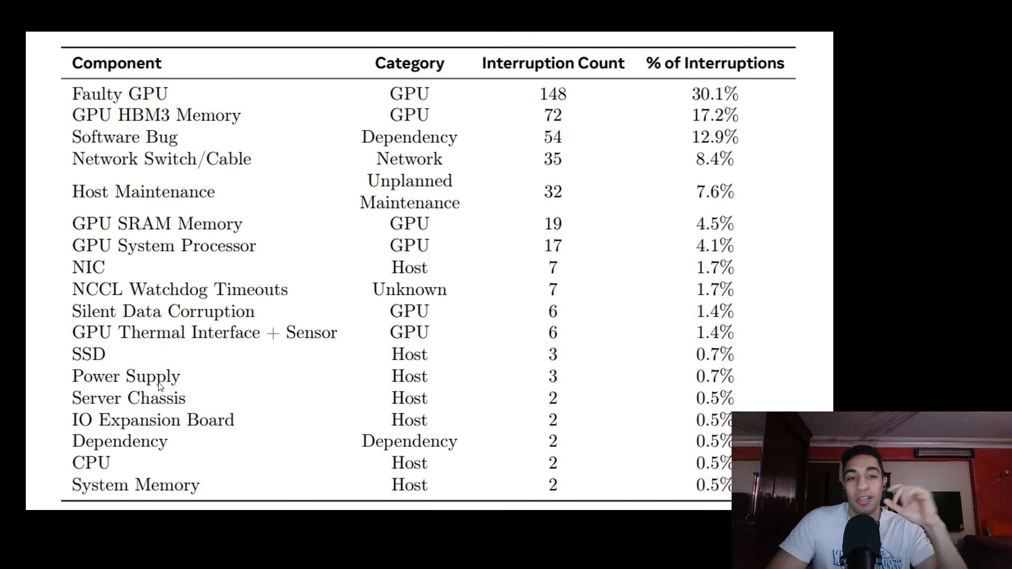